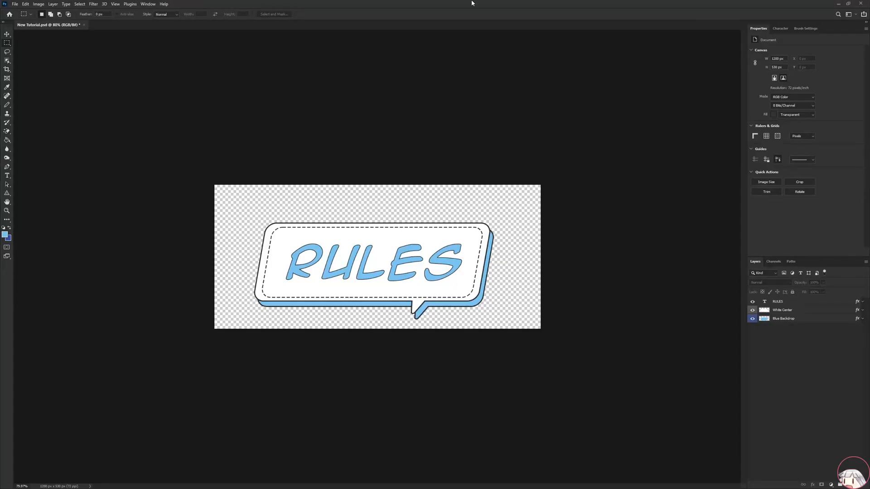
mouse_move(435, 139)
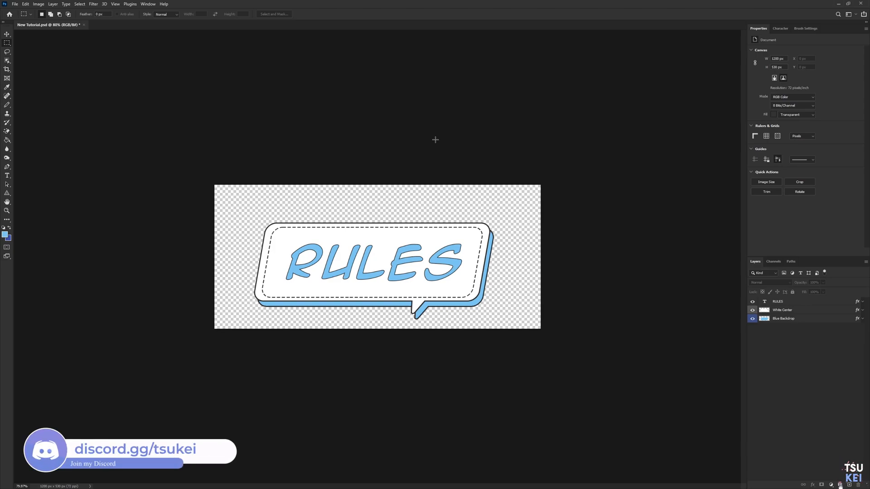
mouse_move(450, 120)
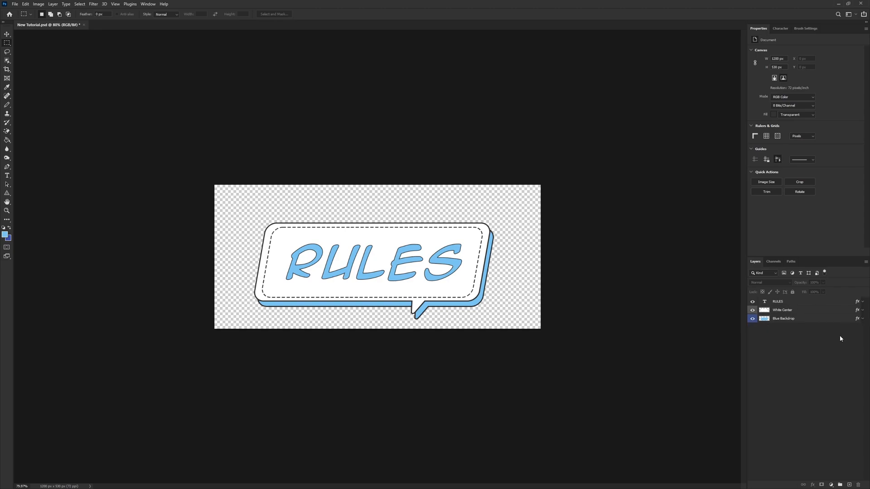
mouse_move(832, 337)
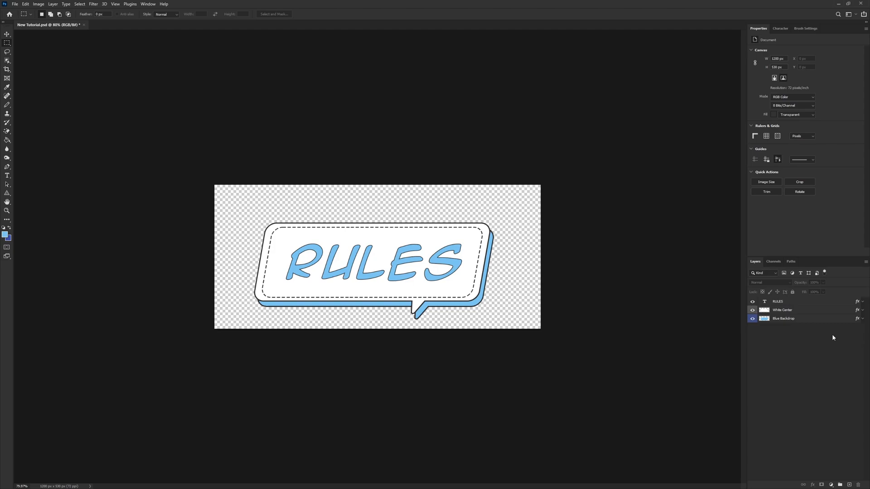
mouse_move(828, 331)
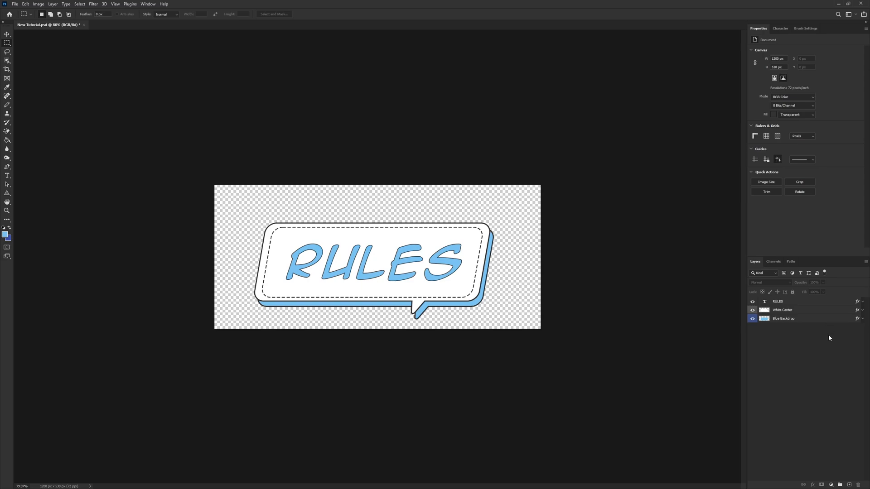
mouse_move(824, 356)
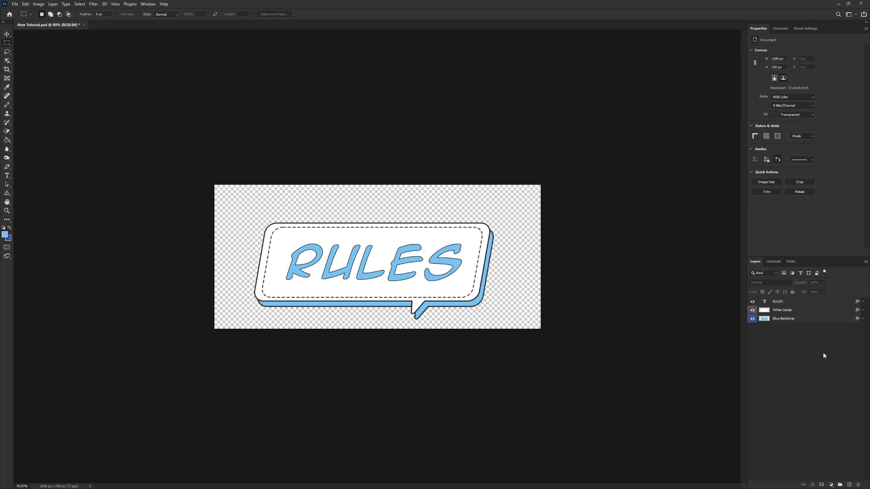
mouse_move(821, 361)
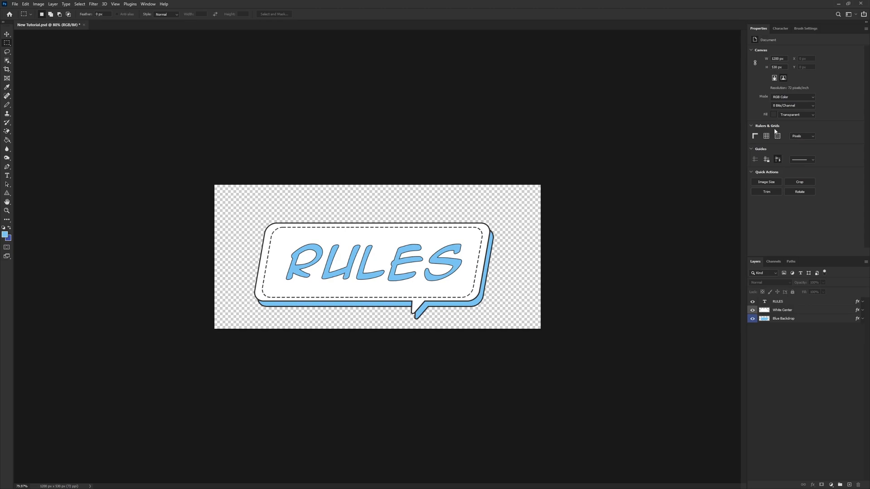
mouse_move(760, 111)
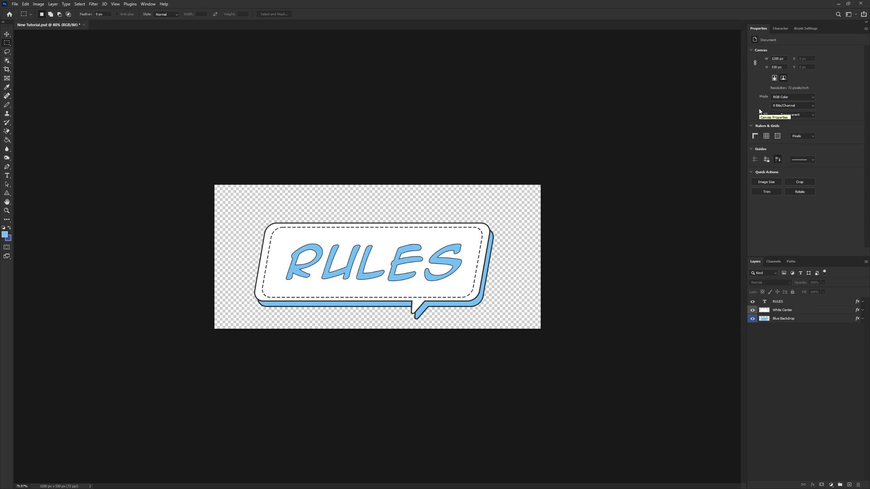
mouse_move(359, 3)
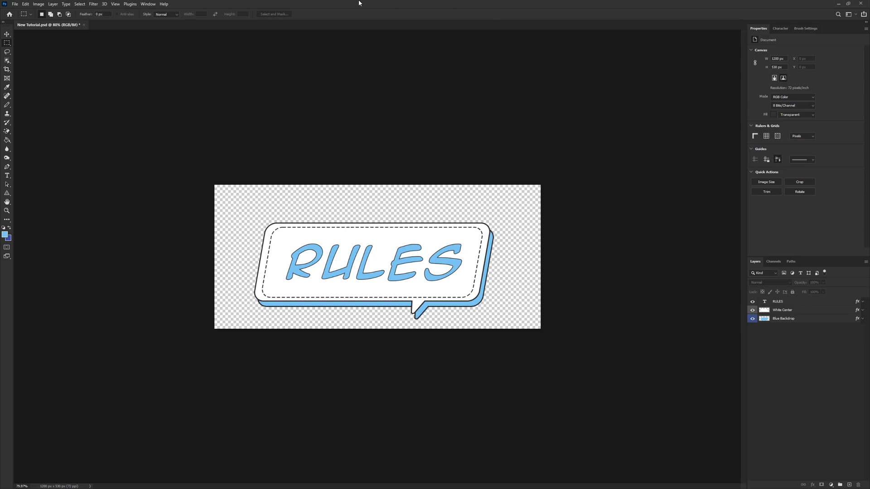
- Create a new blank, transparent document 1200 pixels wide
click(15, 4)
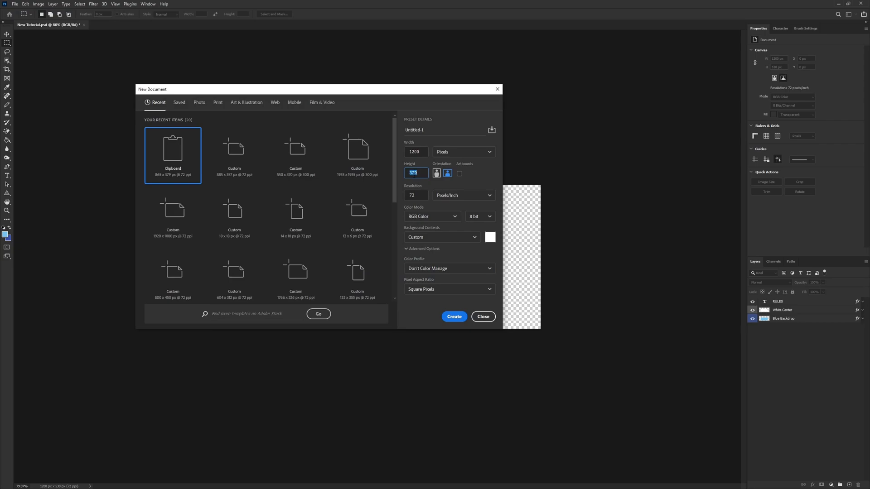
click(454, 317)
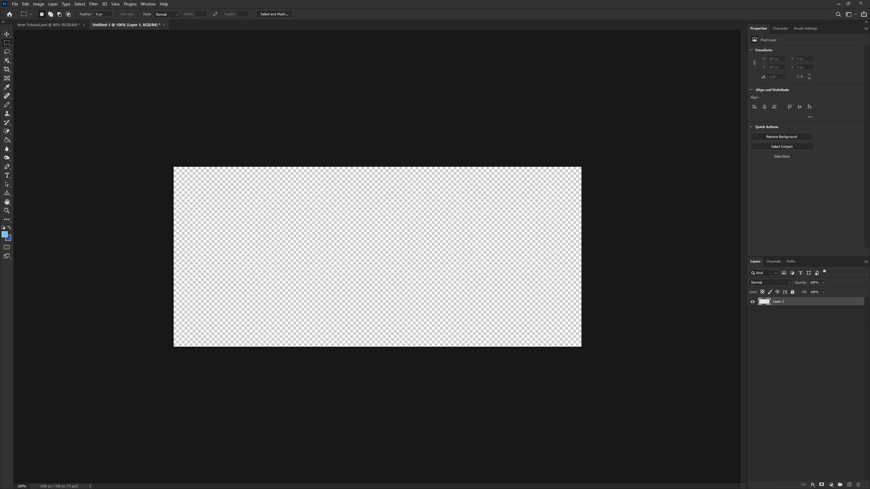
- Draw a white rounded rectangle about 925 by 288 px mid-canvas and duplicate its layer
click(7, 193)
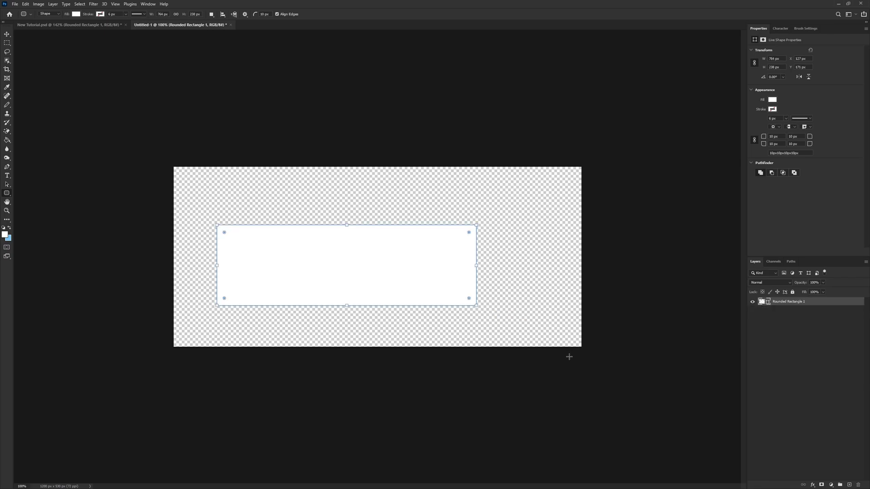
mouse_move(756, 112)
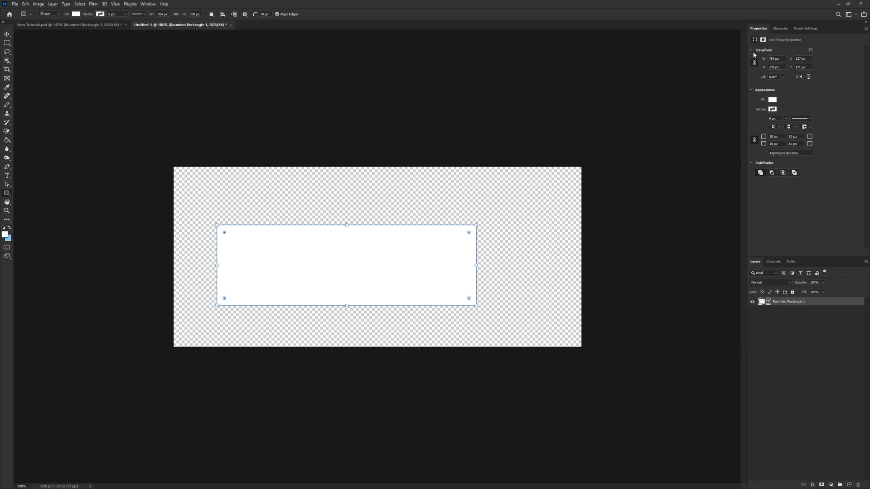
click(147, 4)
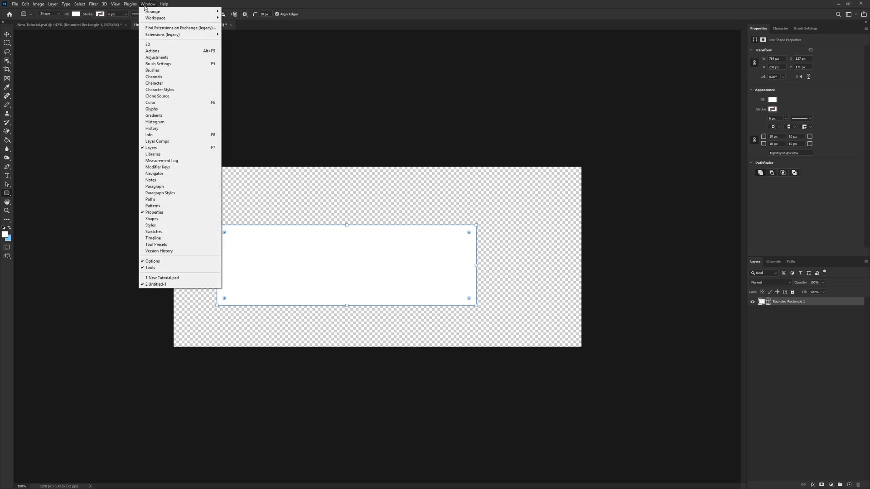
mouse_move(155, 212)
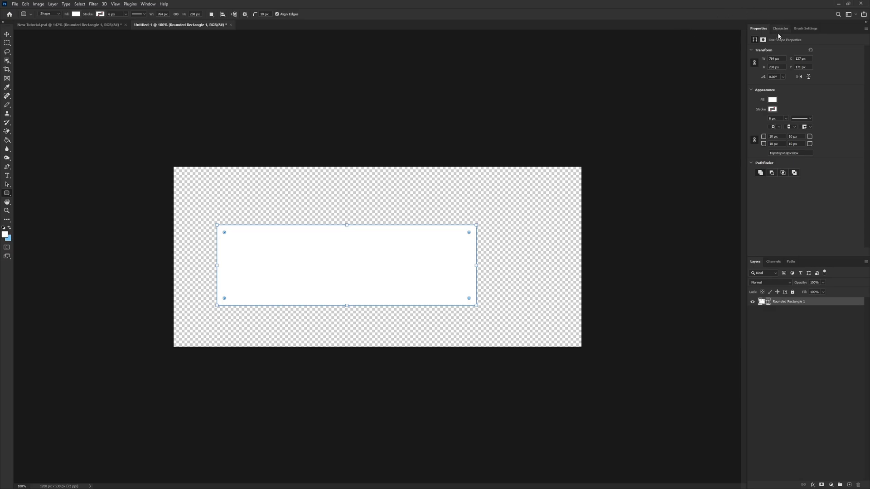
click(775, 59)
text(924.5)
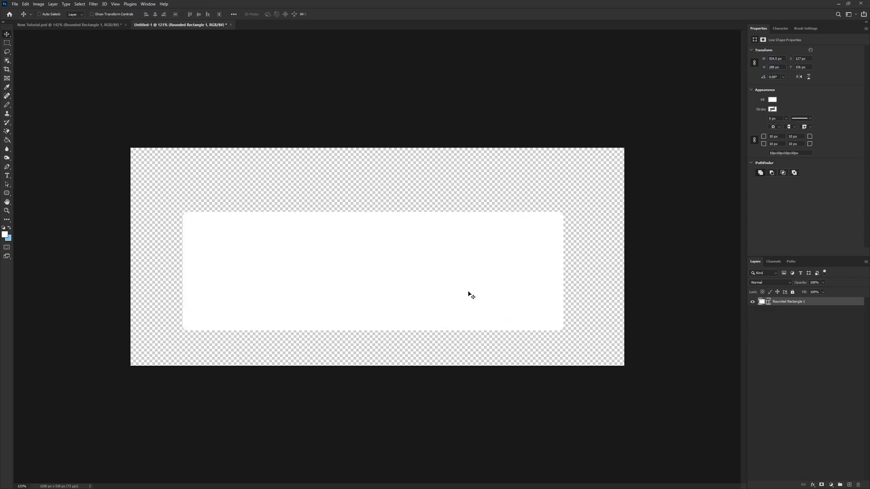
mouse_move(201, 235)
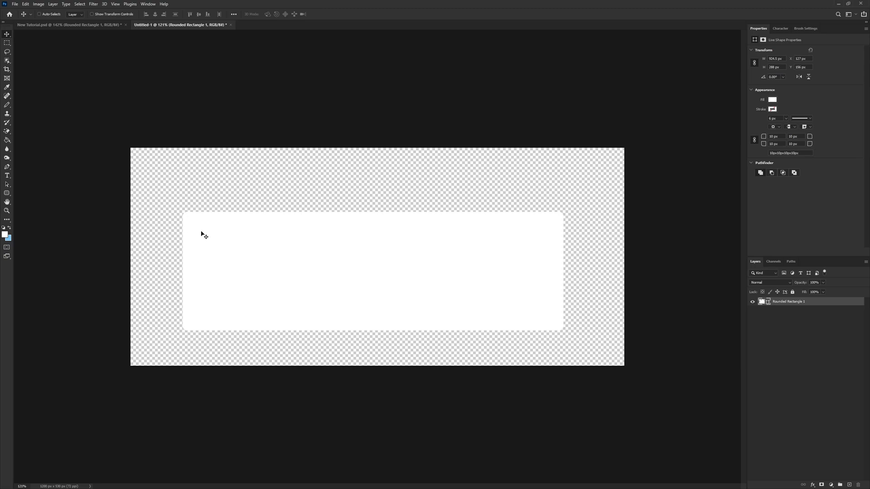
mouse_move(548, 313)
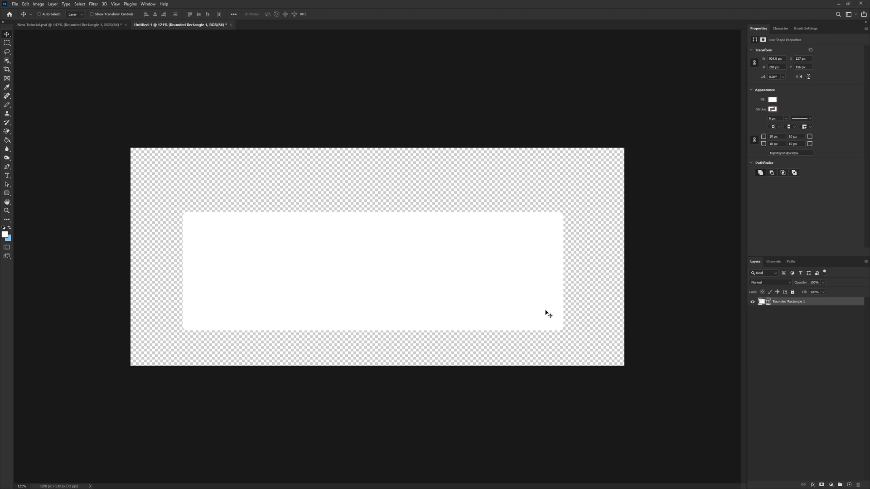
mouse_move(523, 276)
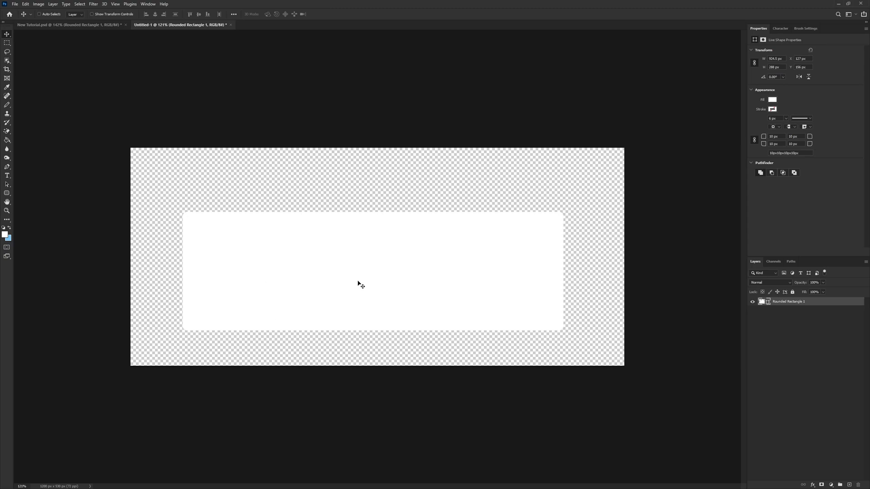
mouse_move(362, 286)
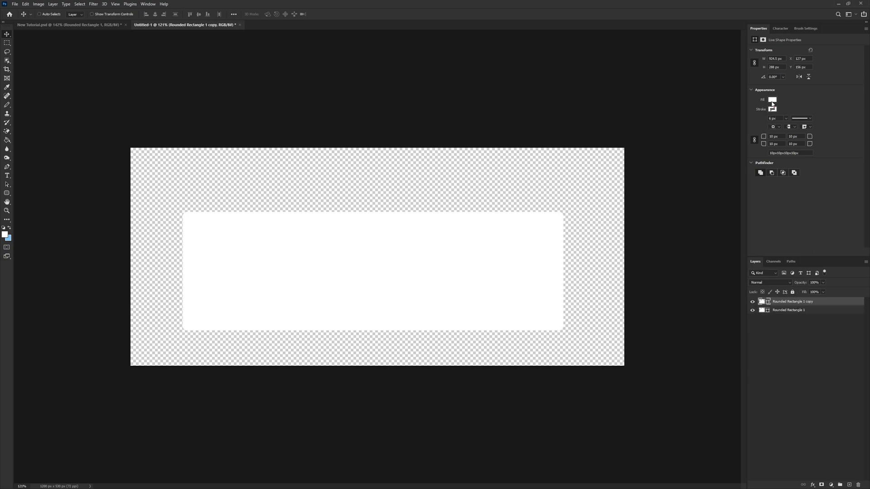
- Give the rectangle copy no fill, a #313131 stroke and a dashed stroke style
click(771, 99)
text(313131)
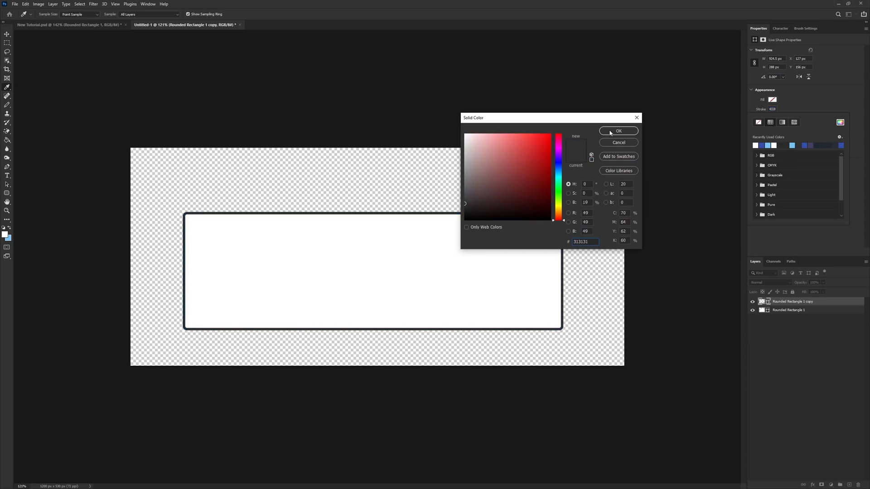
click(618, 131)
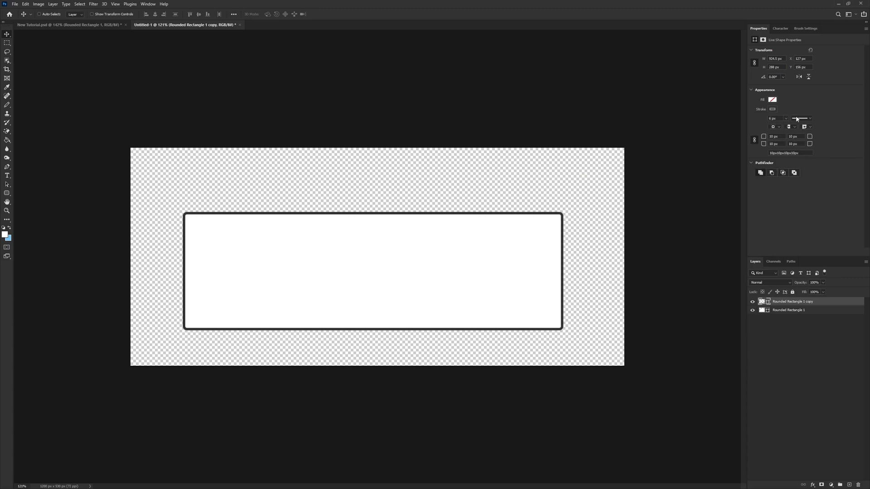
click(800, 119)
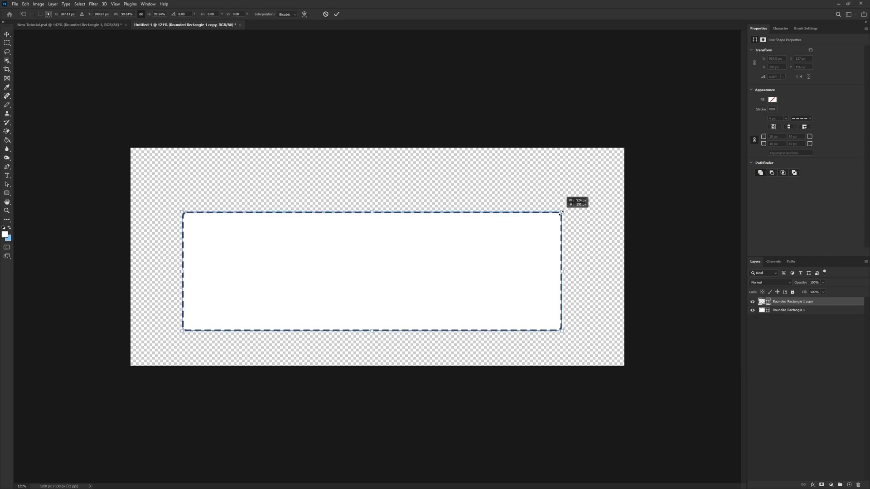
- Drag the dashed copy's edges inward until evenly inset in the white shape, then commit
drag(561, 273, 548, 273)
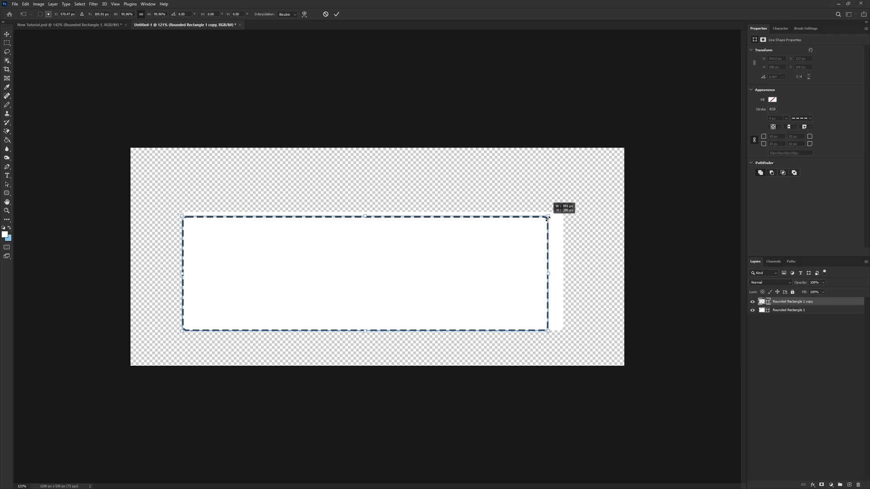
drag(547, 217, 542, 222)
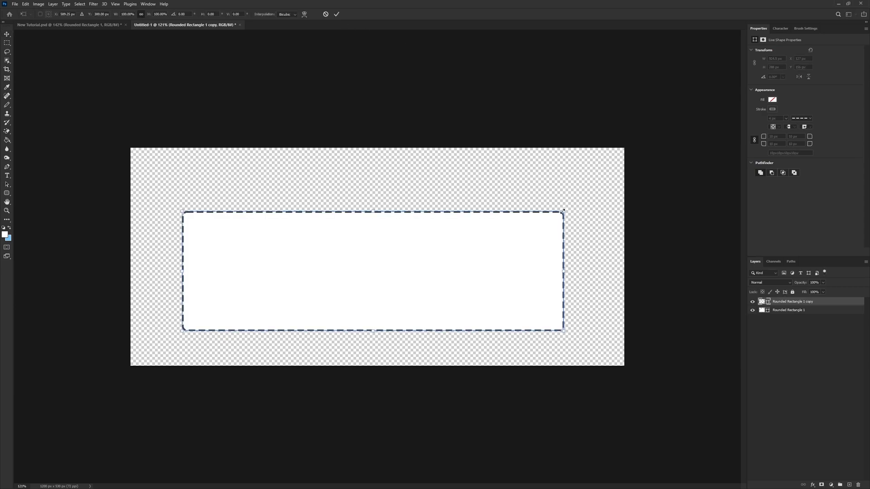
drag(564, 272, 553, 272)
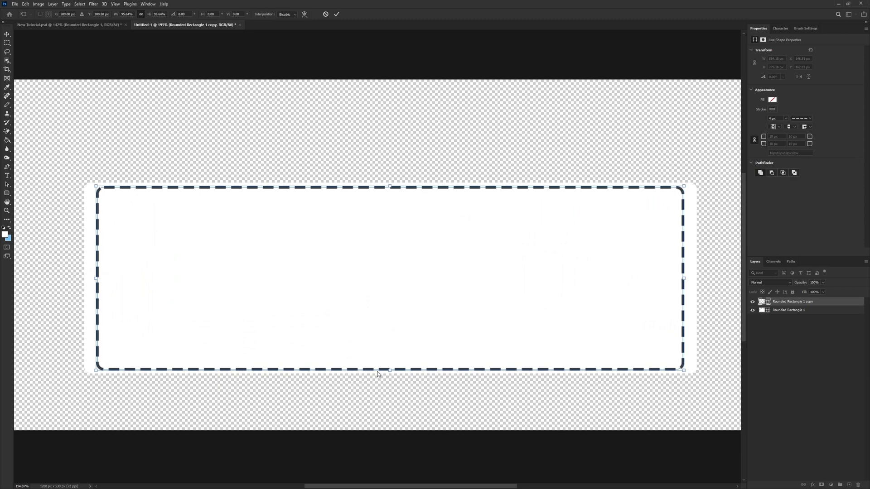
drag(388, 370, 393, 365)
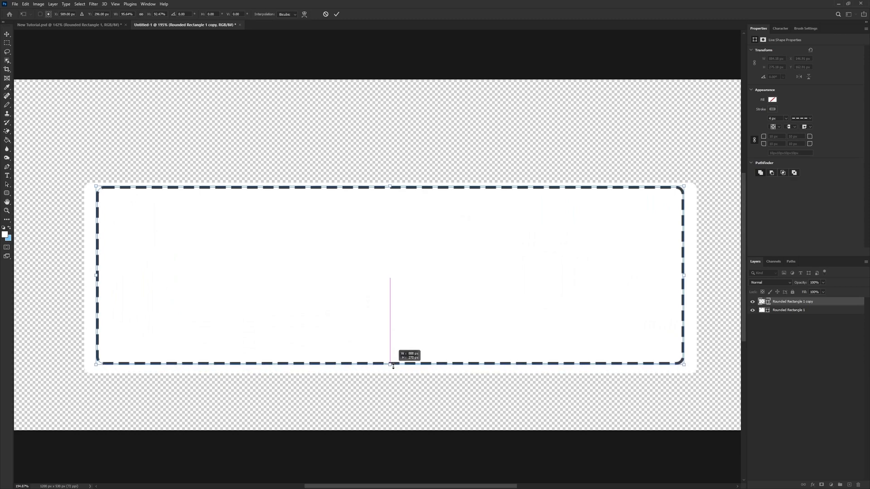
drag(393, 364, 393, 367)
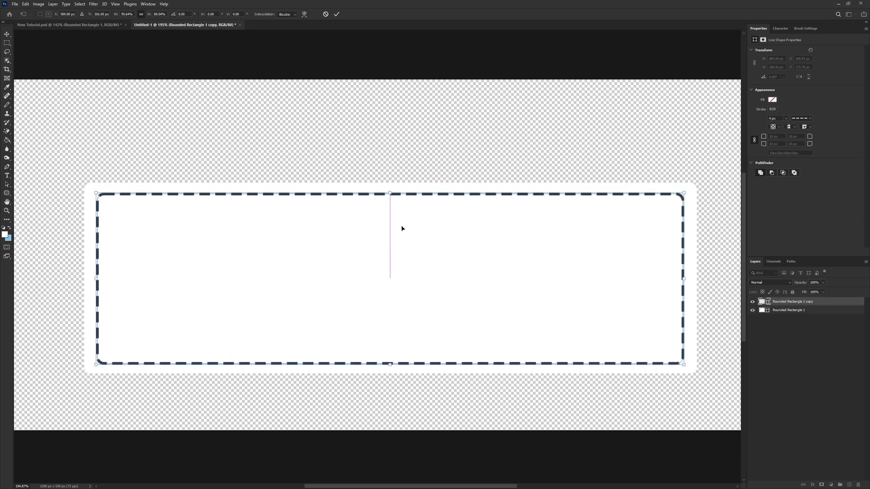
click(336, 15)
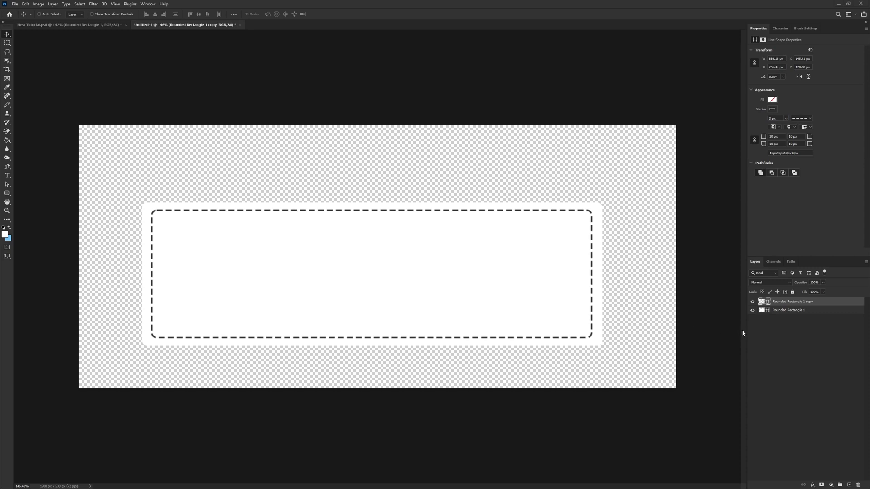
- Set 40 px corner radii and keep hidden rectangle copies in a collapsed 'Backup' group
click(788, 310)
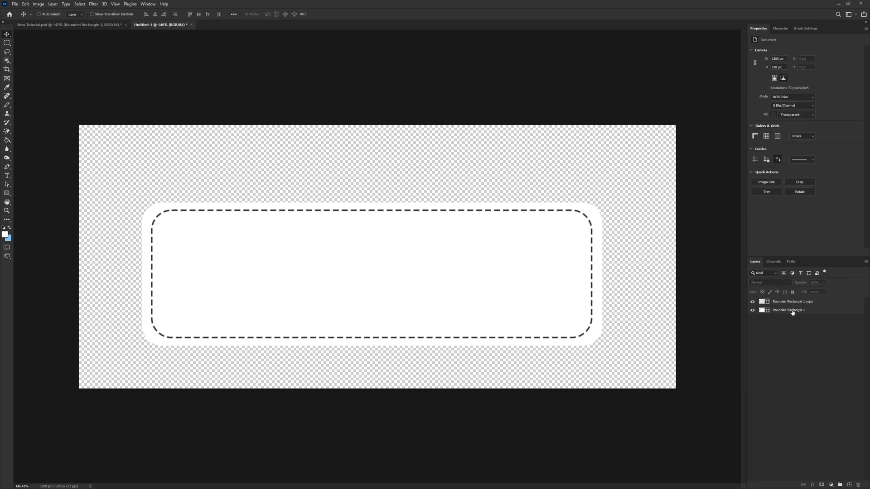
click(788, 309)
text(Backup)
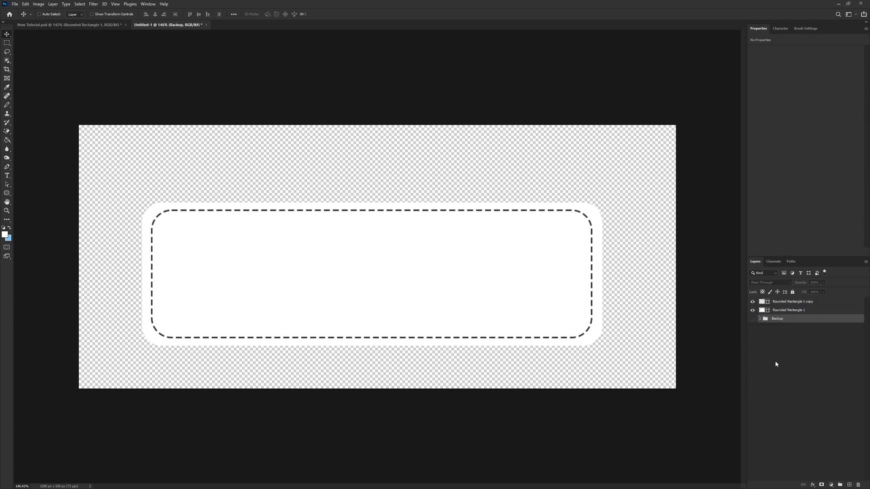
click(759, 319)
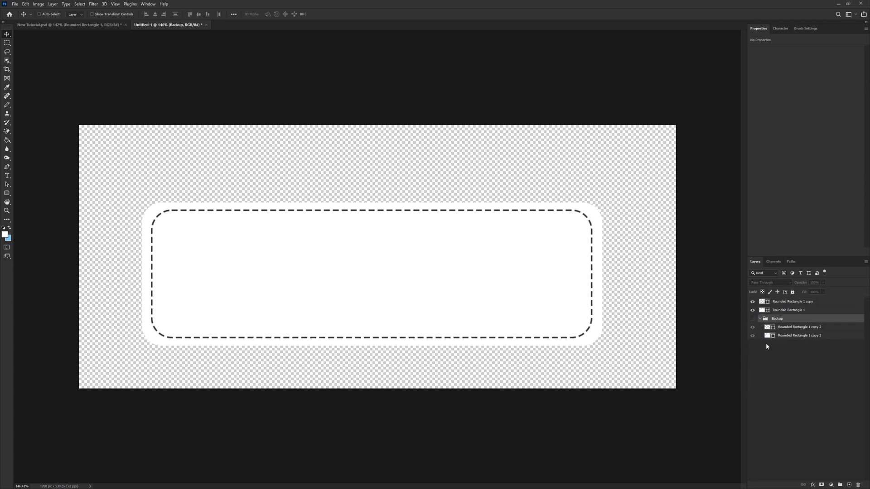
click(759, 318)
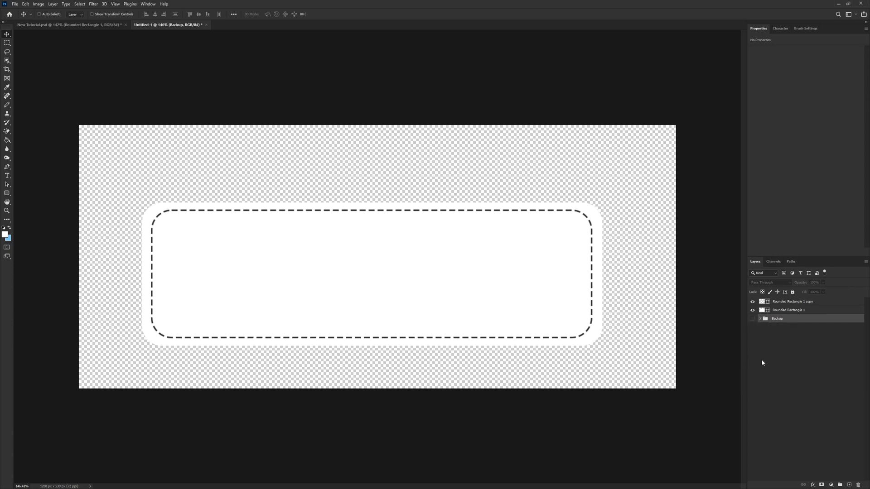
- Merge the dashed outline and white rounded rectangle into a single layer
click(793, 302)
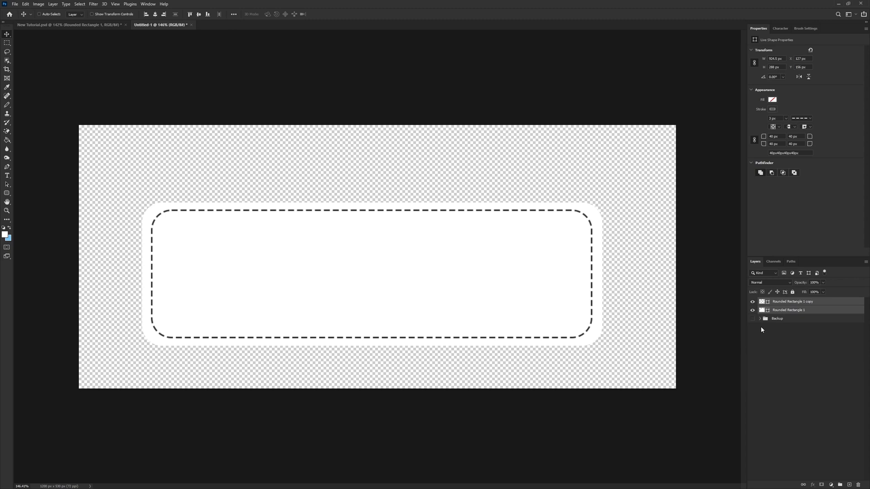
click(788, 309)
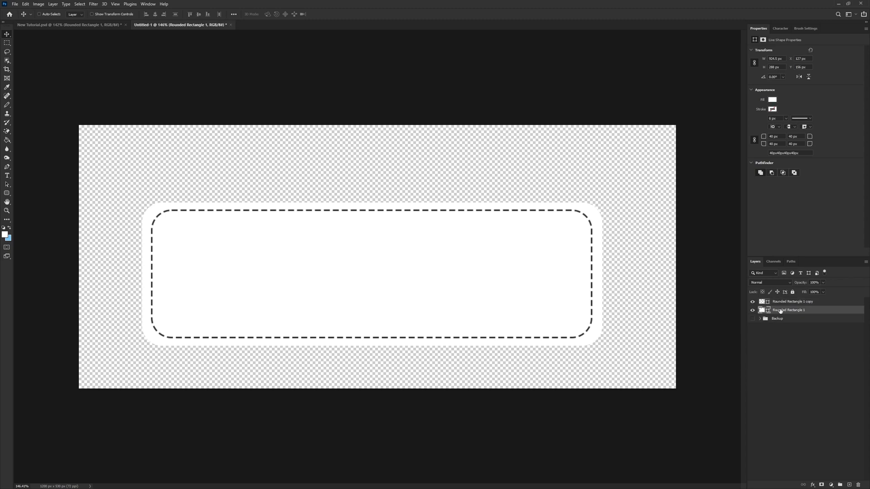
click(793, 301)
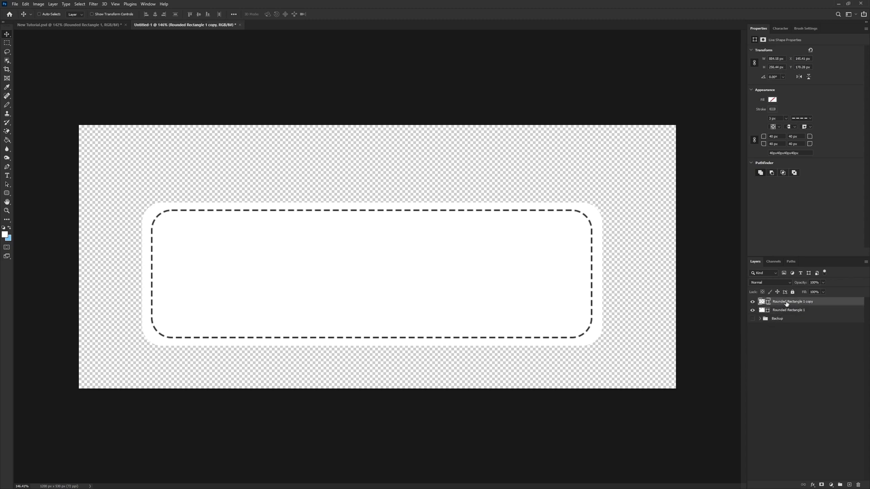
click(788, 309)
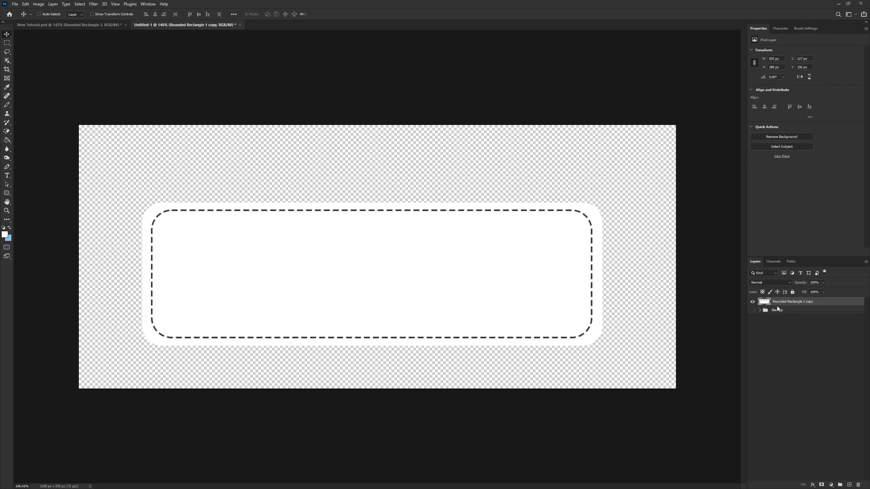
- Skew the merged banner's sides into a slanted parallelogram and commit the transform
key(Ctrl+t)
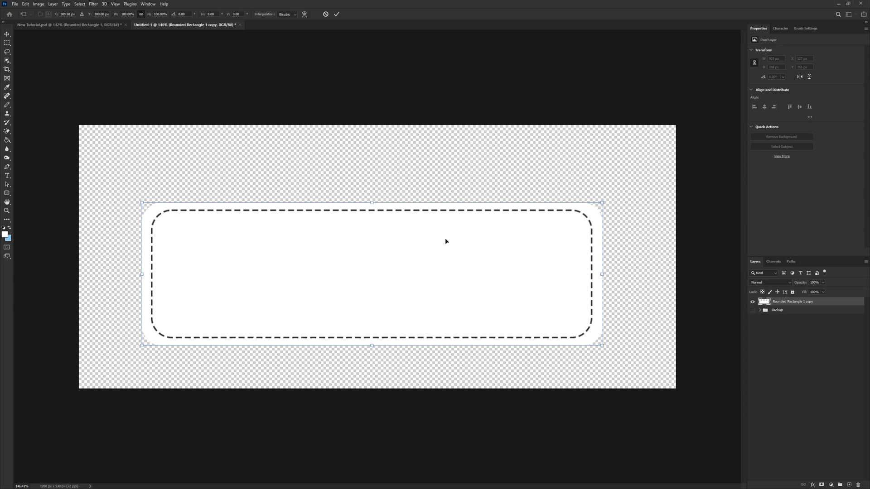
mouse_move(439, 329)
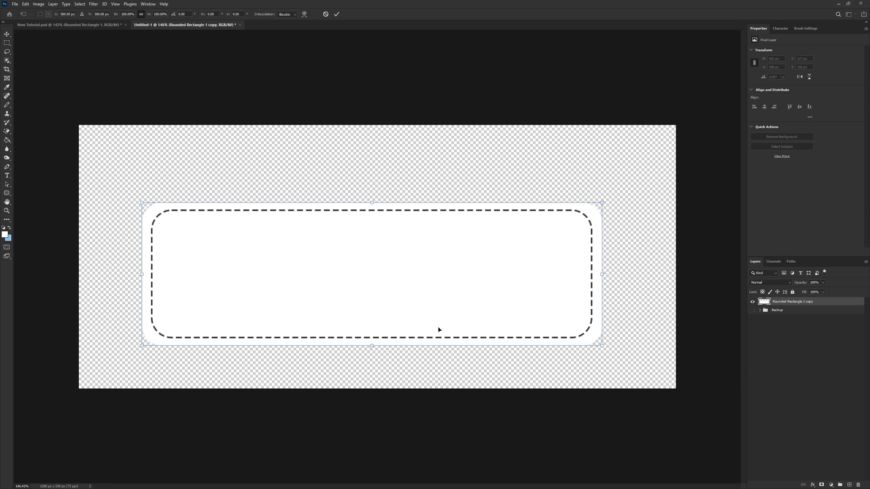
mouse_move(602, 205)
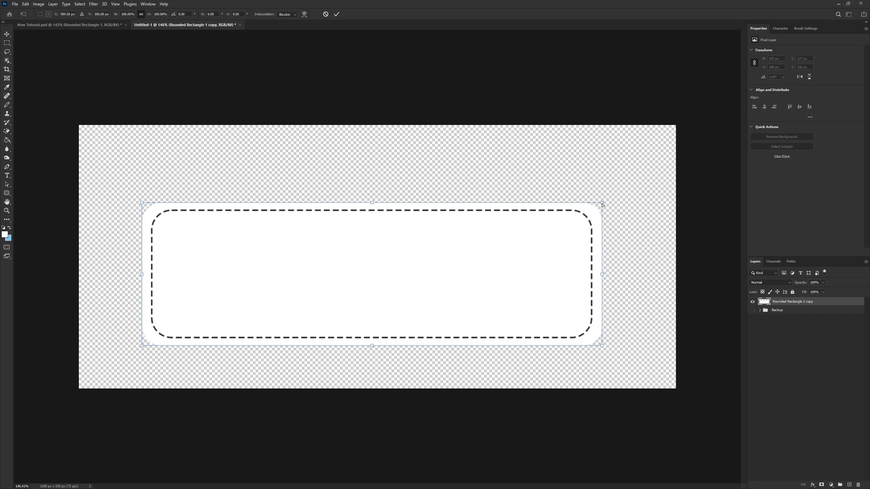
drag(602, 201, 617, 207)
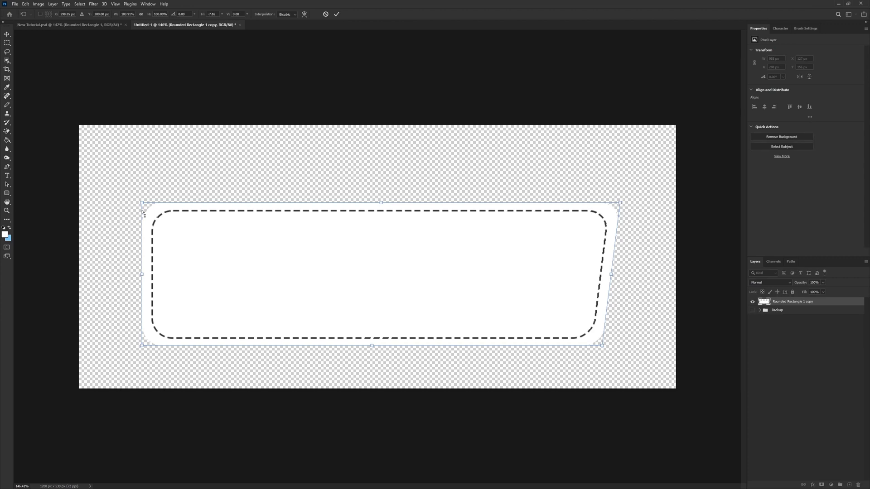
drag(142, 213, 153, 202)
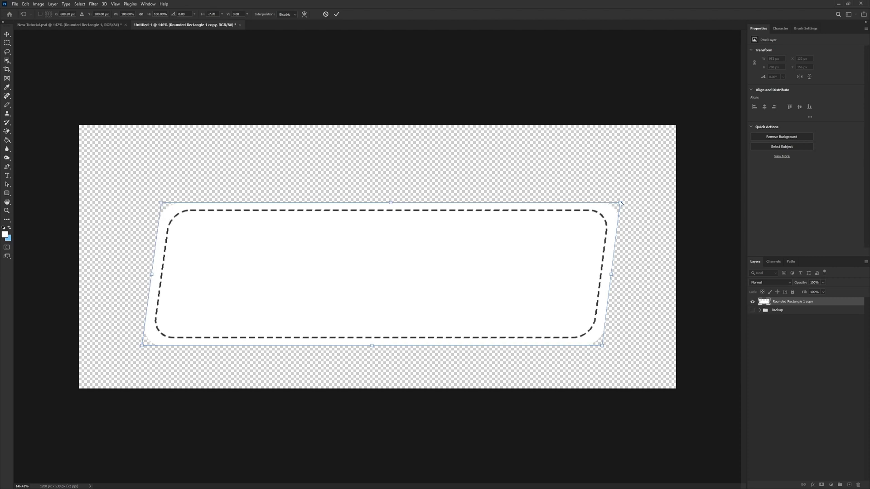
drag(621, 204, 619, 205)
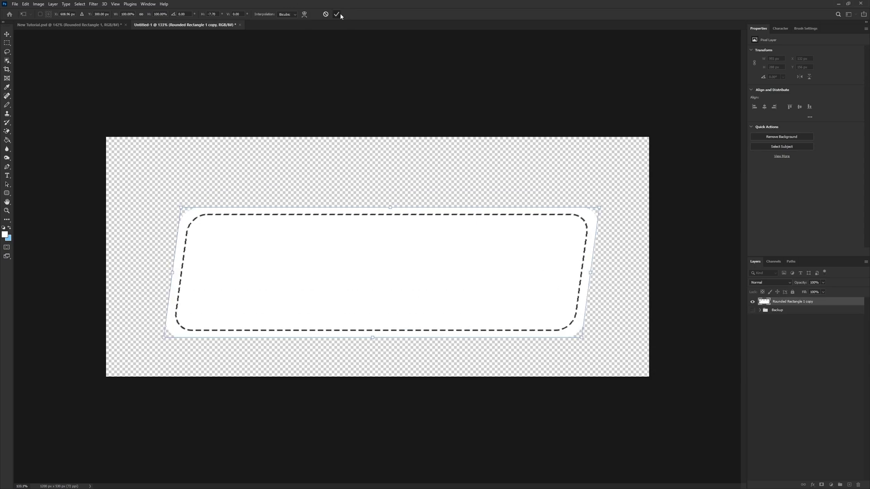
click(336, 14)
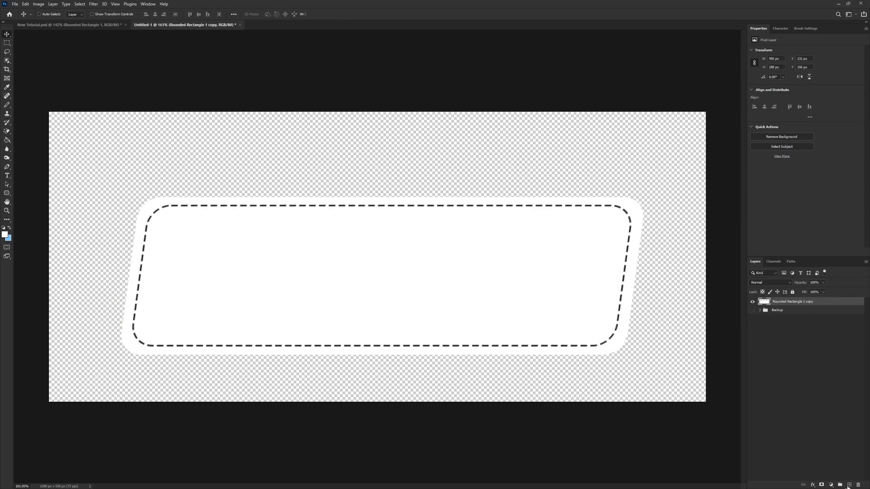
- Draw a small white triangle on a new layer just below the banner
click(8, 193)
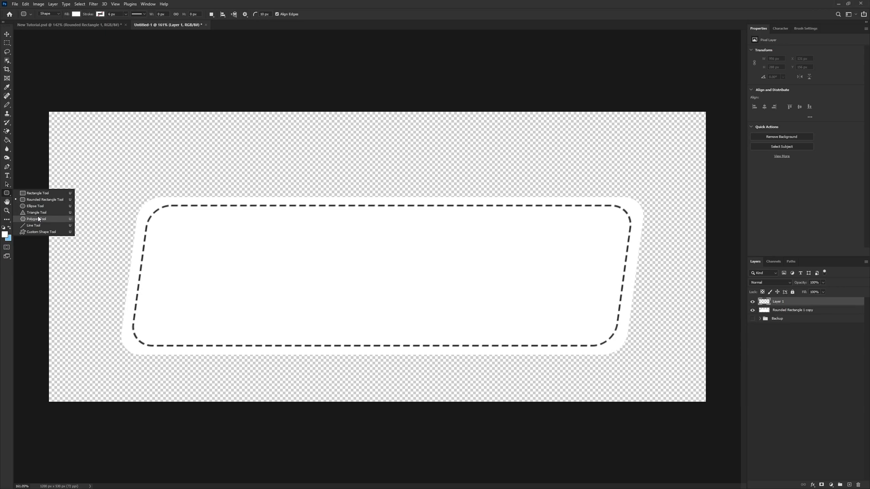
mouse_move(35, 206)
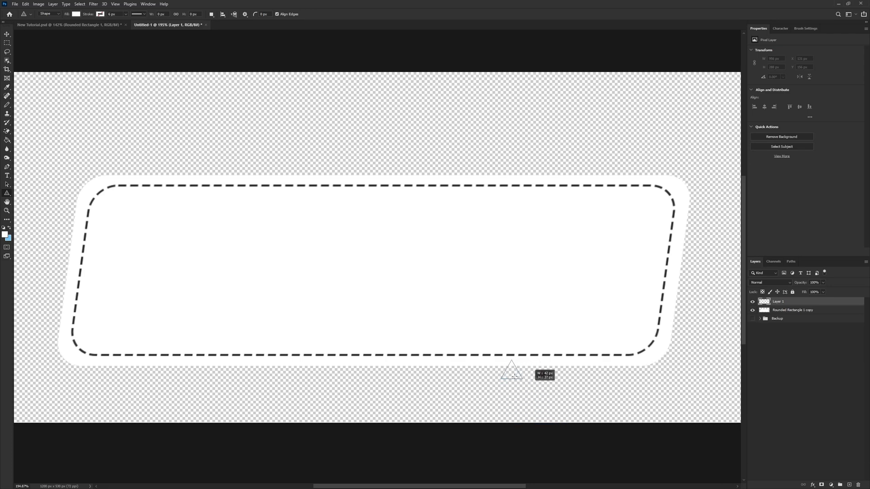
drag(511, 369, 562, 408)
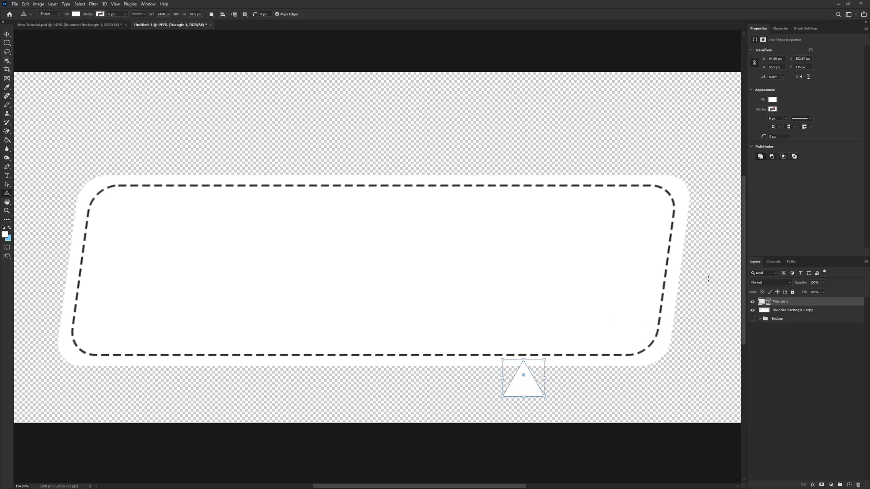
click(773, 136)
text(-60)
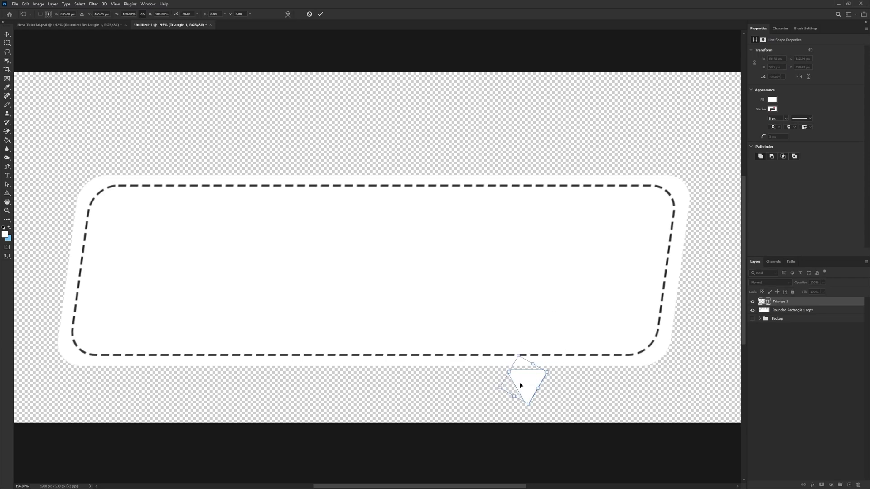
- Rotate the triangle to point downward and skew it sideways into a slanted tail
drag(520, 385, 525, 373)
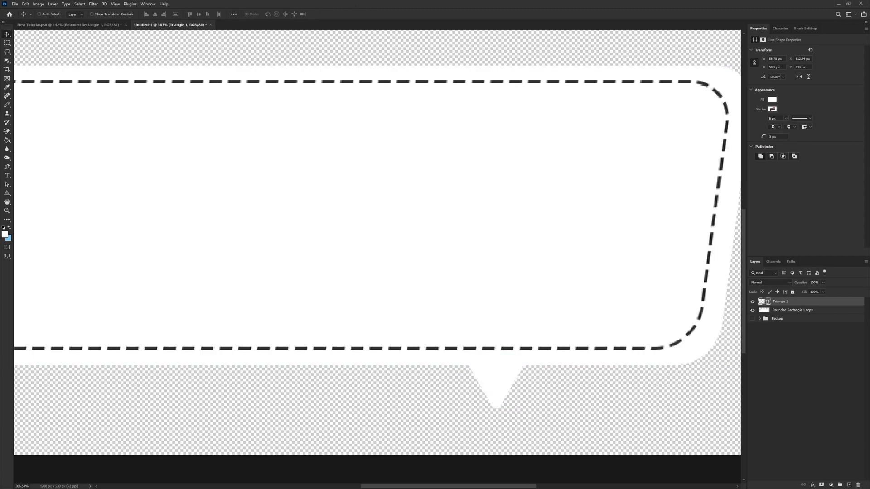
right_click(493, 383)
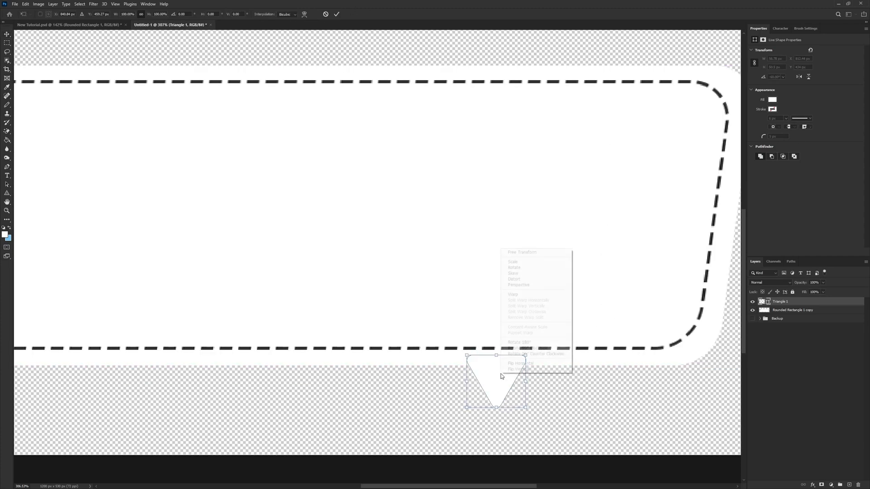
click(517, 370)
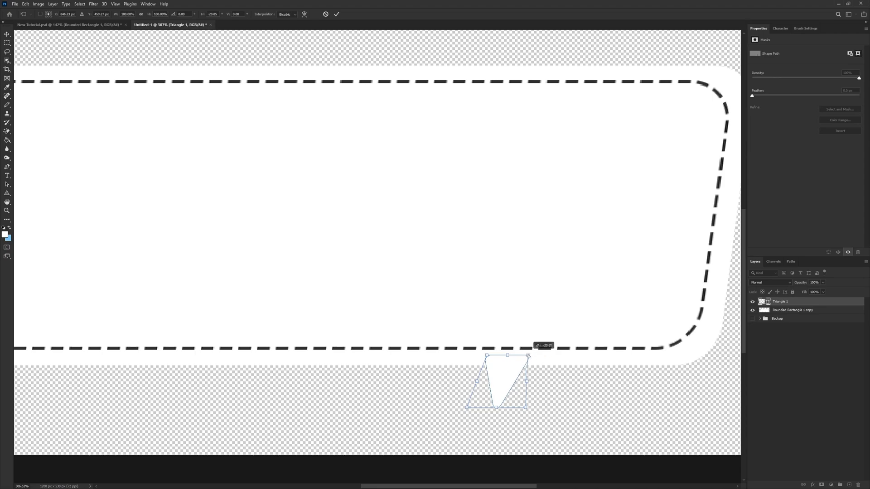
drag(527, 357, 533, 356)
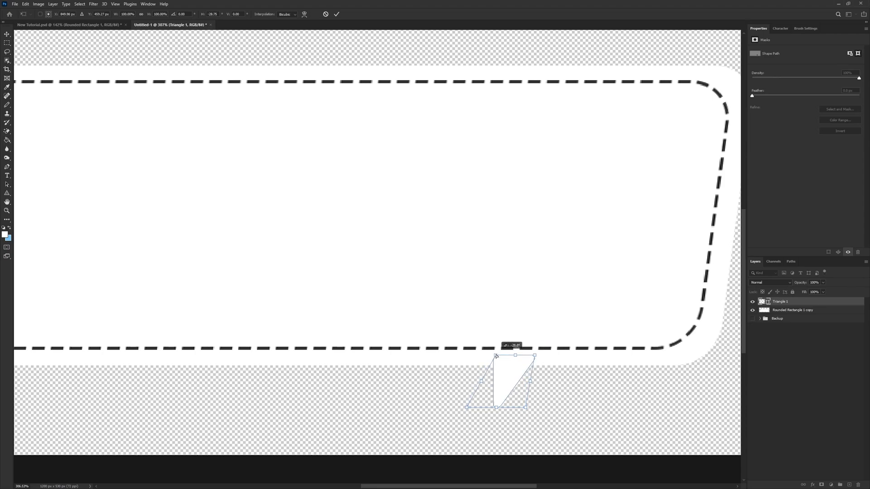
drag(497, 356, 492, 357)
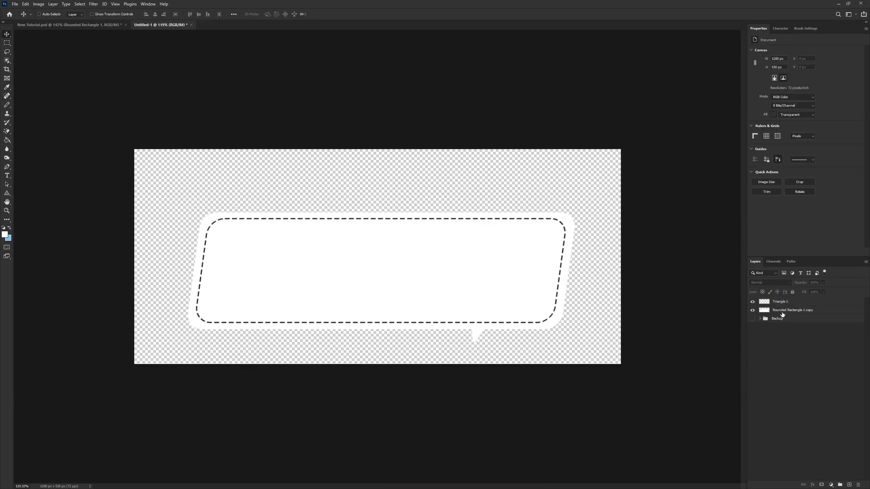
- Apply a light-blue Color Overlay to the Bottom layer through Blending Options
right_click(779, 302)
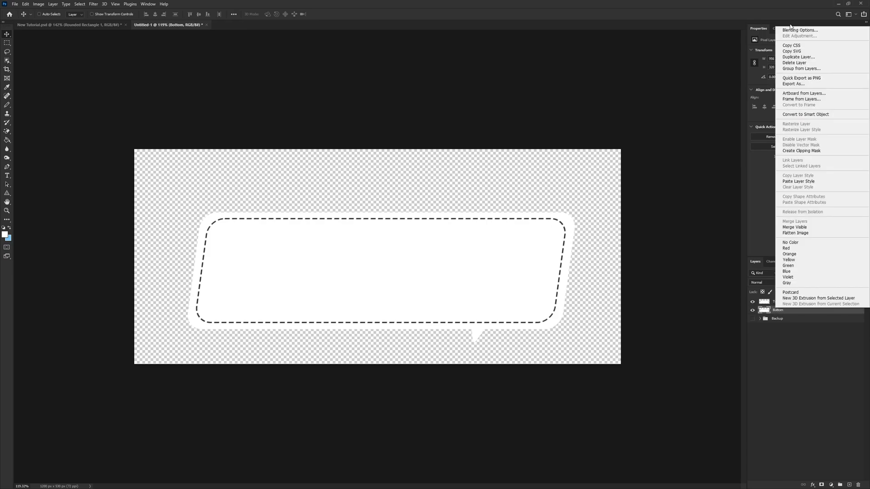
click(799, 30)
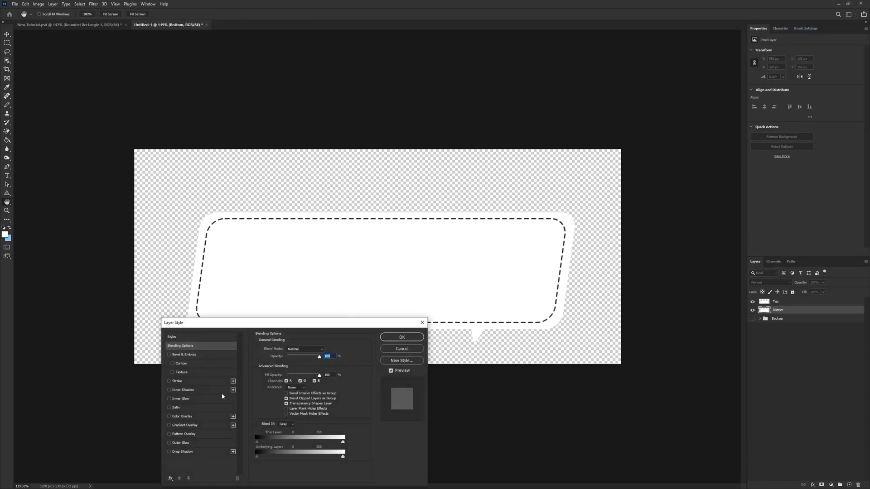
click(169, 416)
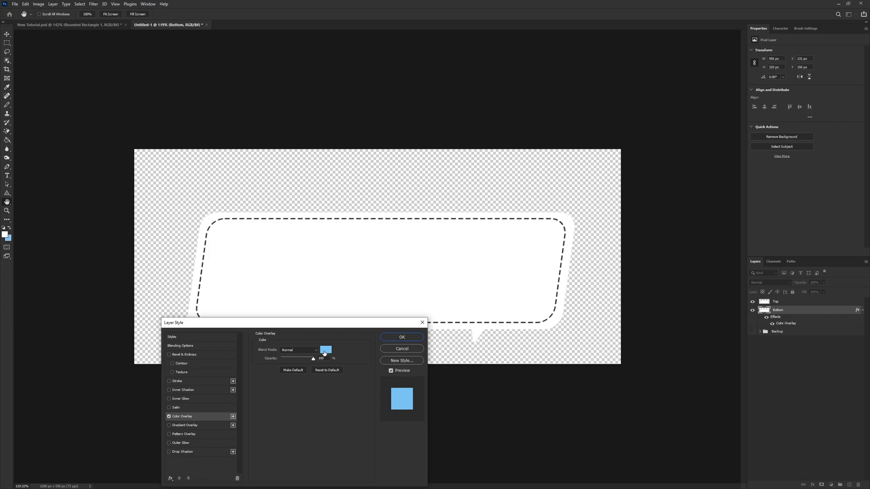
click(325, 350)
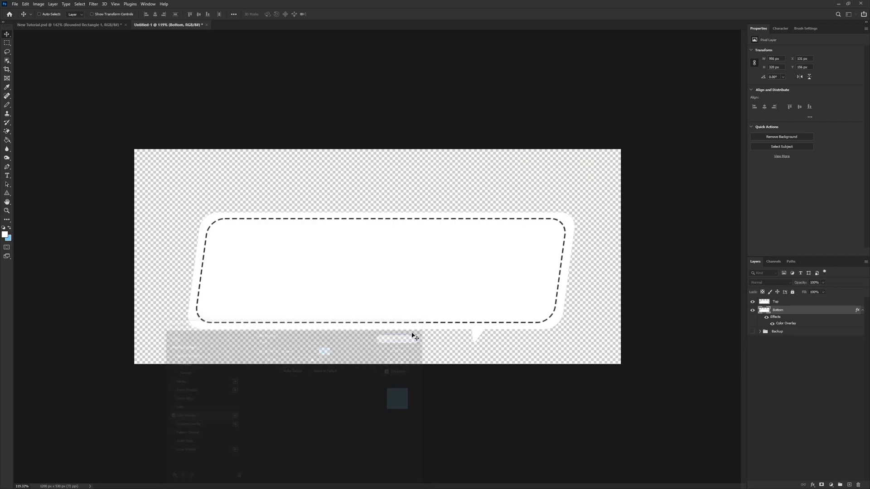
- Drag the light-blue Bottom layer down and right behind the white bubble
right_click(777, 310)
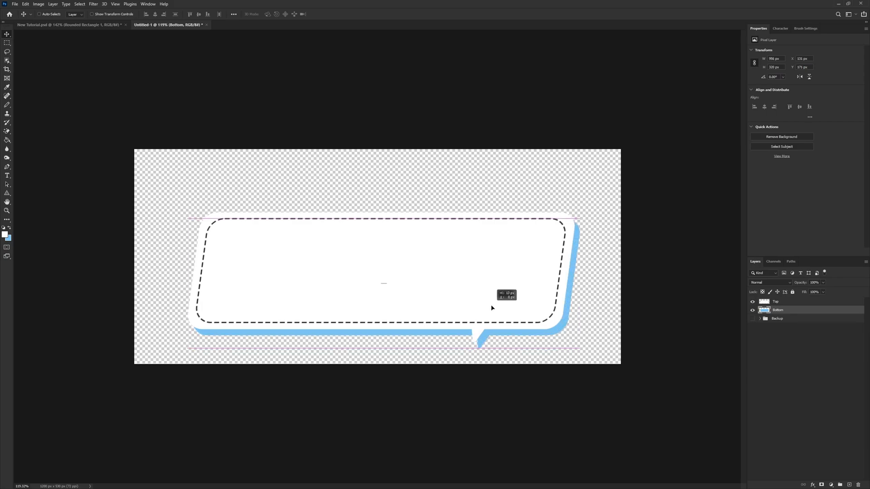
drag(492, 308, 535, 309)
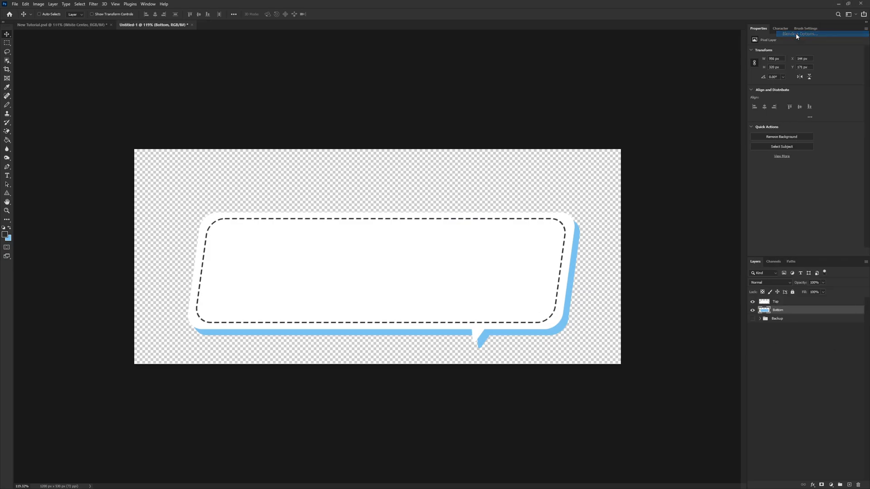
- Give the Bottom shadow layer a dark #2b2b2b stroke via Blending Options
click(797, 33)
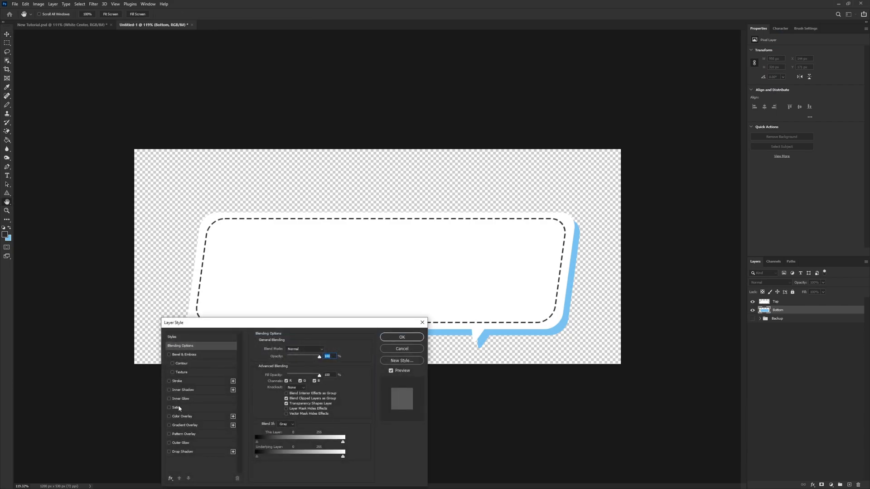
click(176, 381)
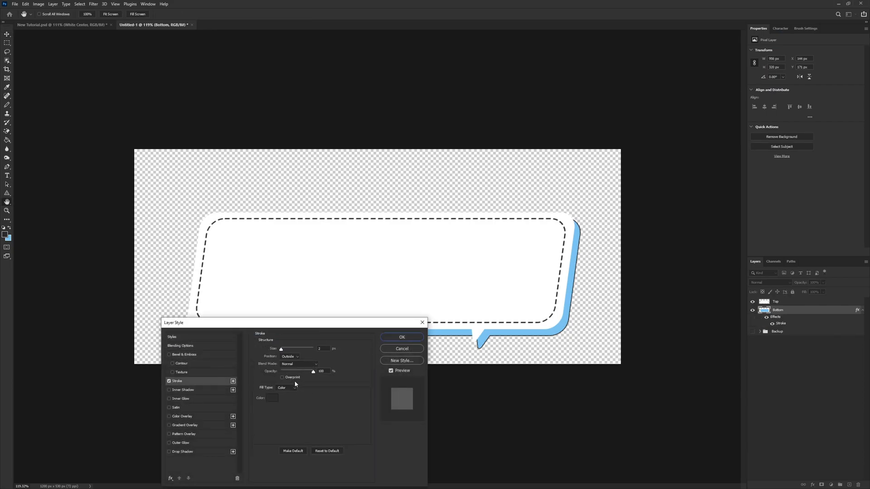
click(272, 398)
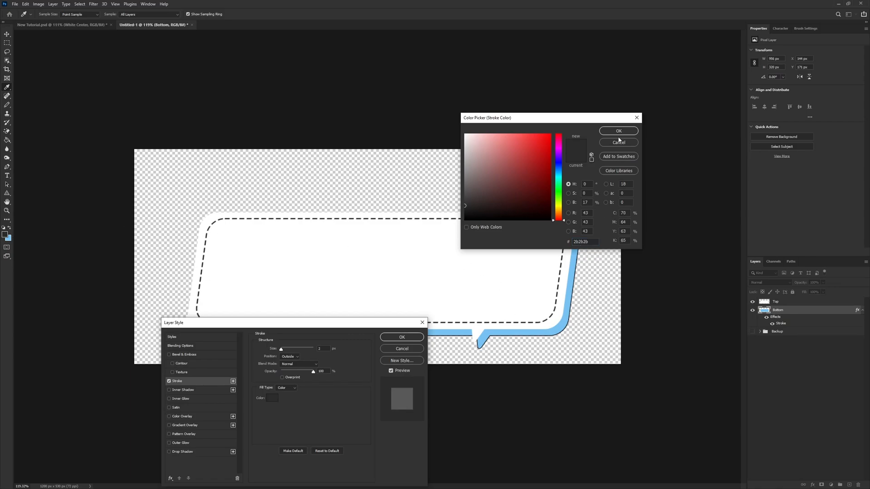
click(617, 131)
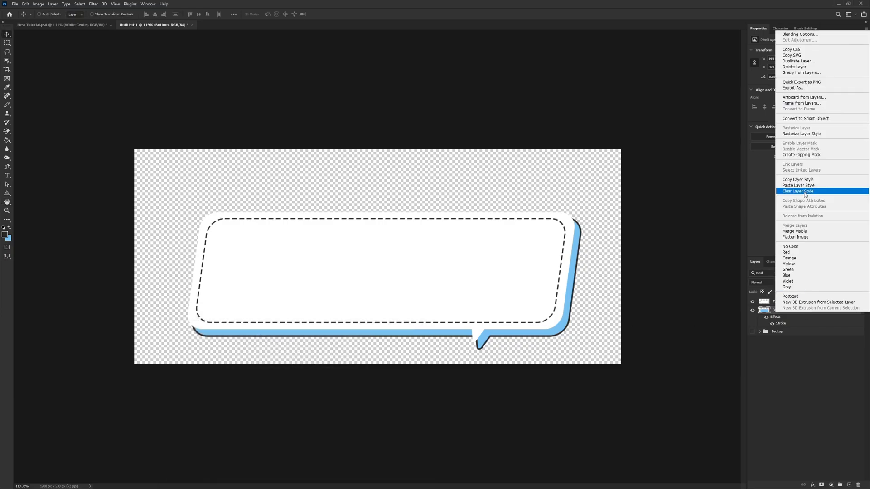
- Paste the same stroke style onto Top and add an empty layer above
click(798, 191)
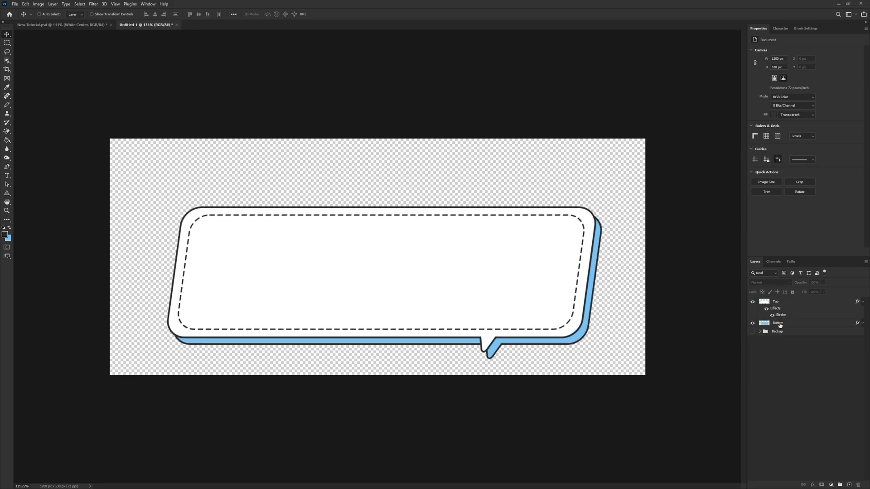
click(777, 323)
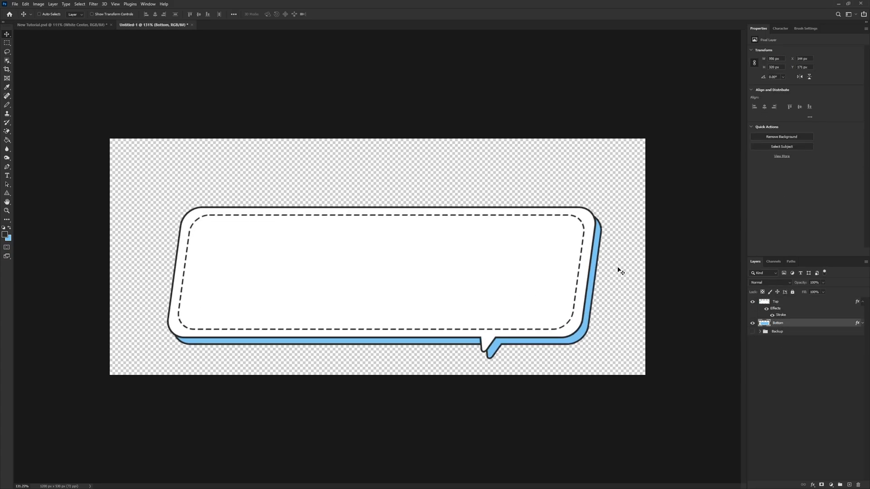
mouse_move(452, 263)
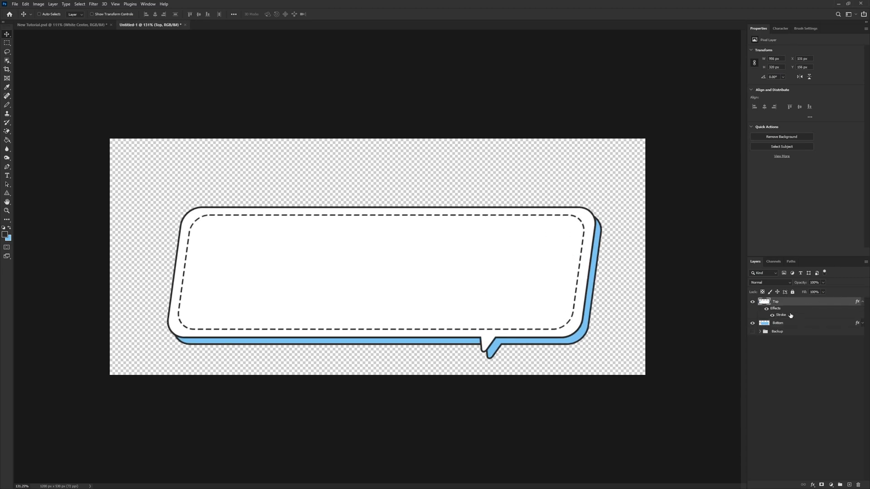
click(771, 302)
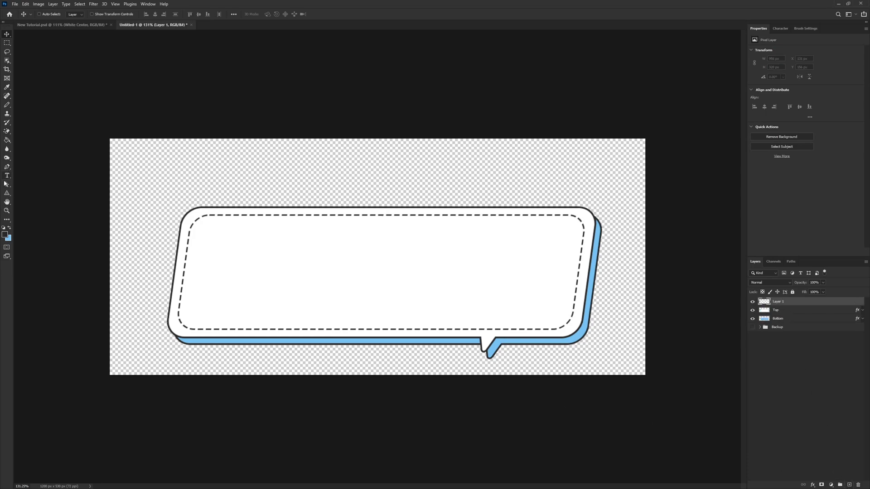
- Type light-blue 'RULES' inside the bubble and give it a dark stroke outline
click(7, 176)
text(RULES)
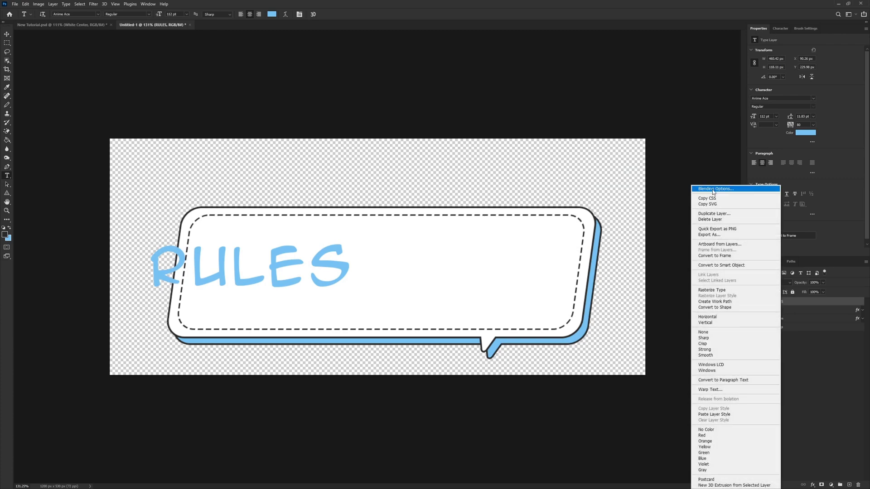
click(715, 188)
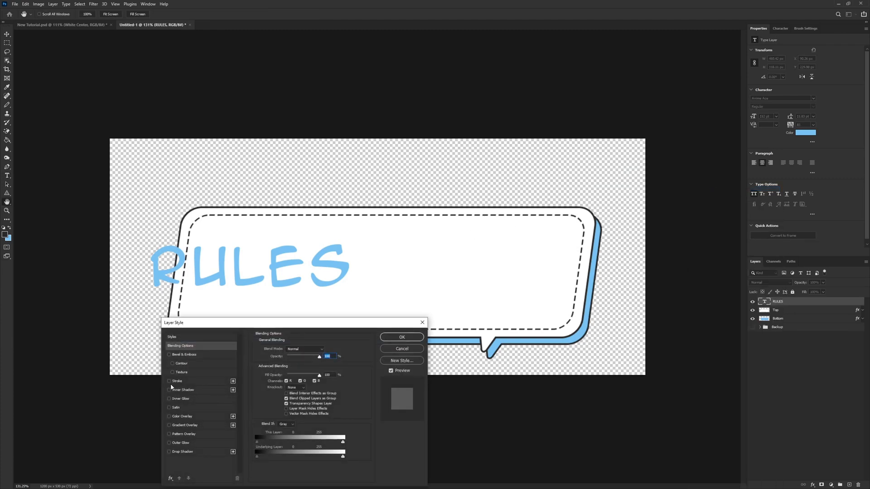
click(169, 381)
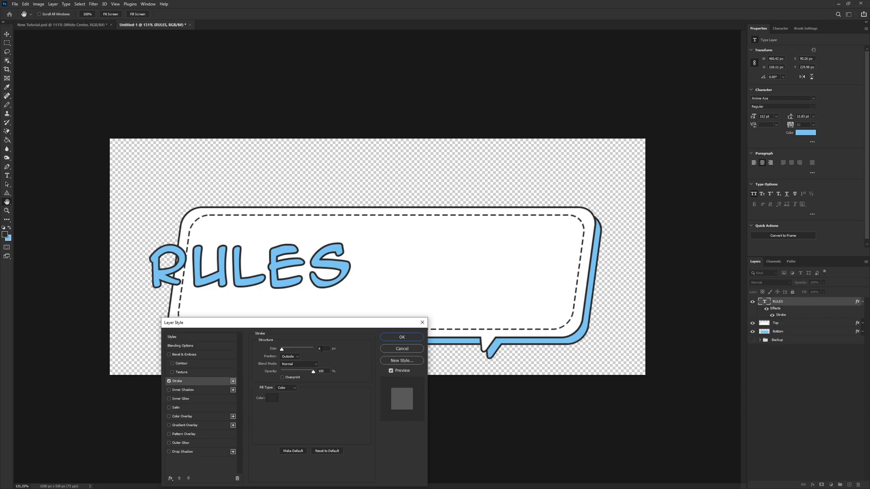
click(402, 337)
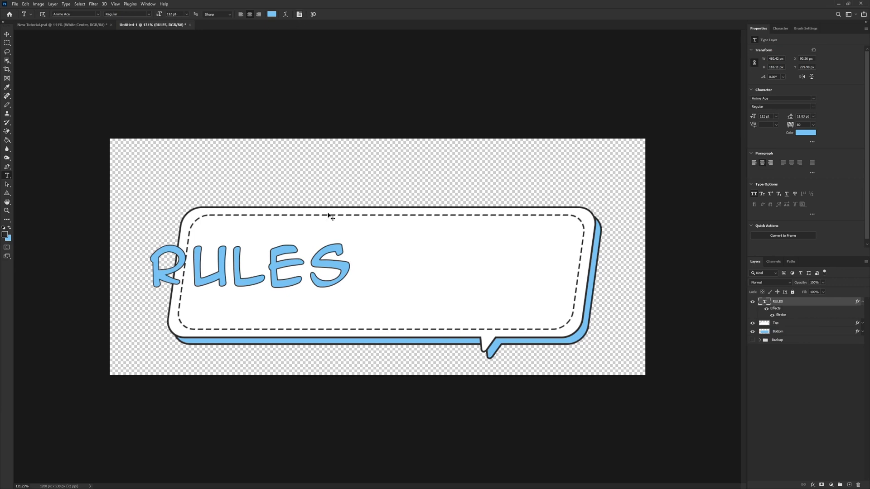
- Skew the RULES text with Ctrl+T to match the bubble's tilt and drag it to centre
key(Ctrl+t)
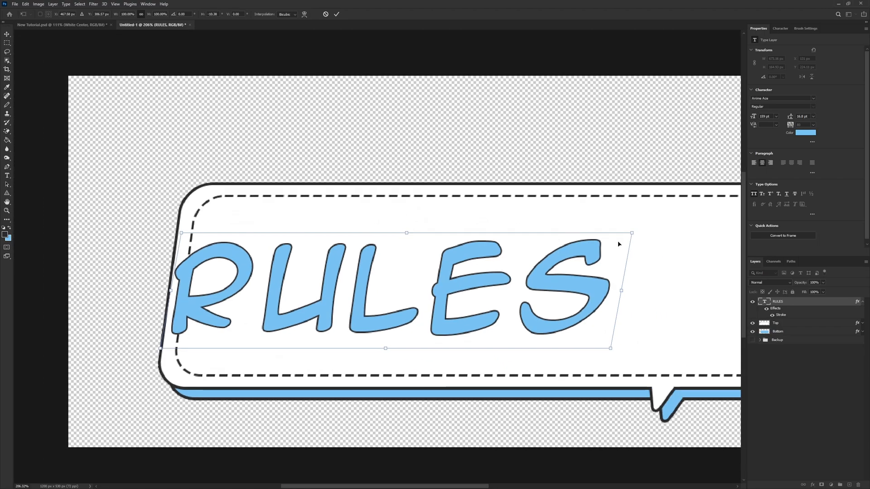
drag(631, 232, 627, 231)
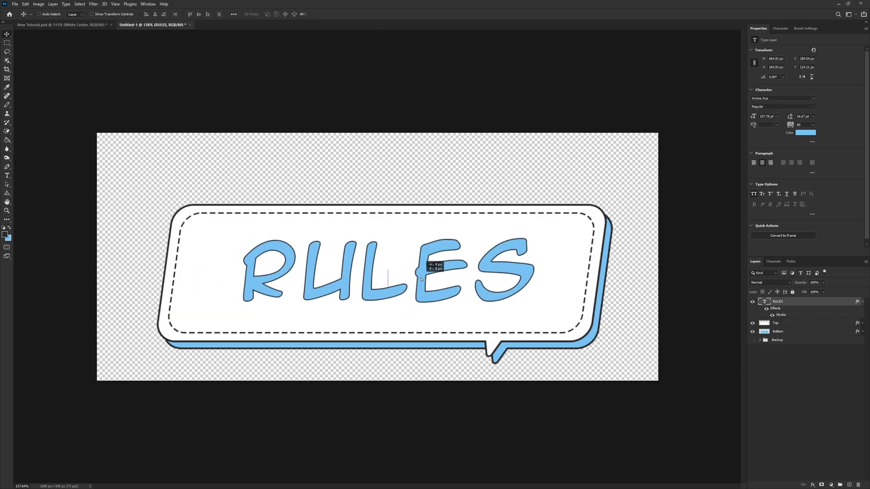
drag(421, 279, 402, 282)
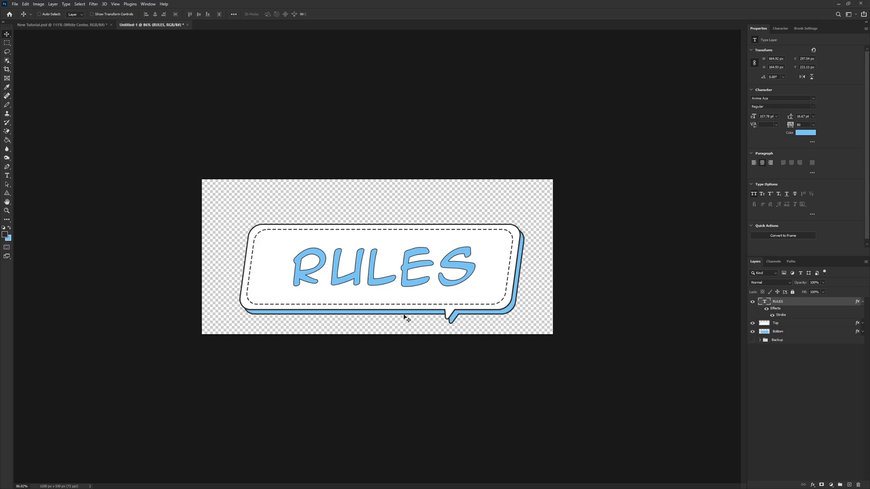
mouse_move(396, 293)
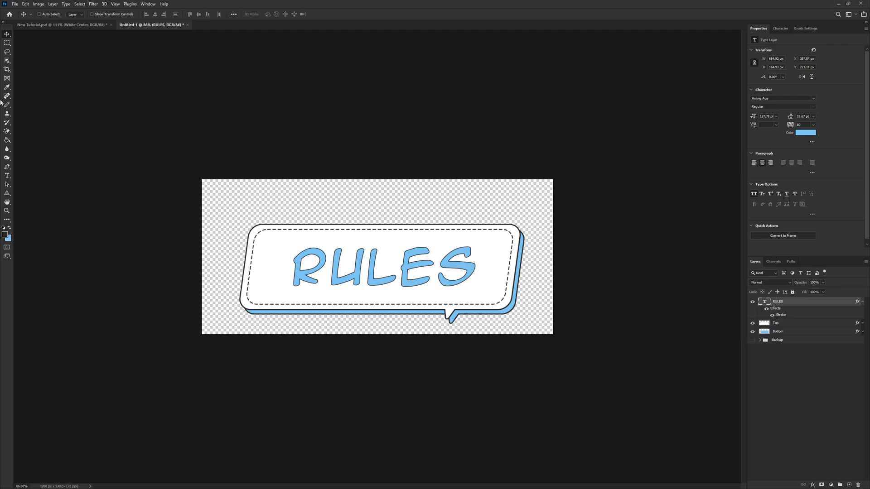
- Copy the merged banner into new document Untitled-2 and bring up Save for Web (Legacy)
click(7, 42)
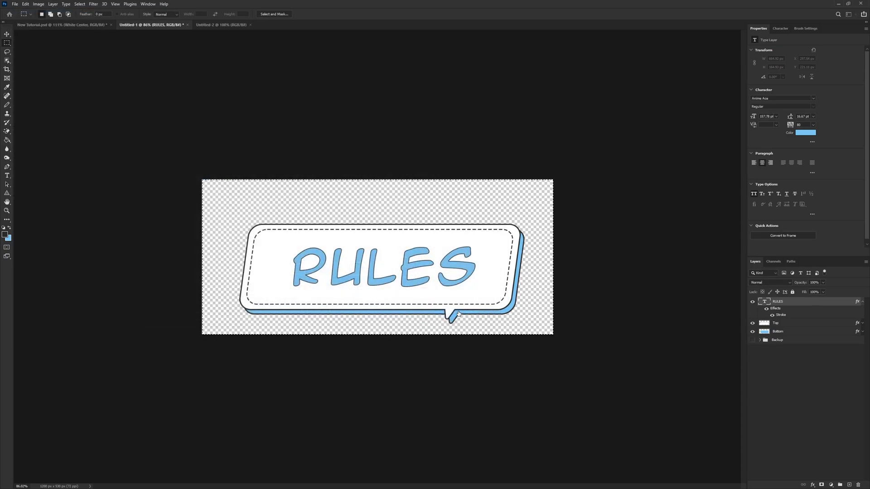
click(225, 24)
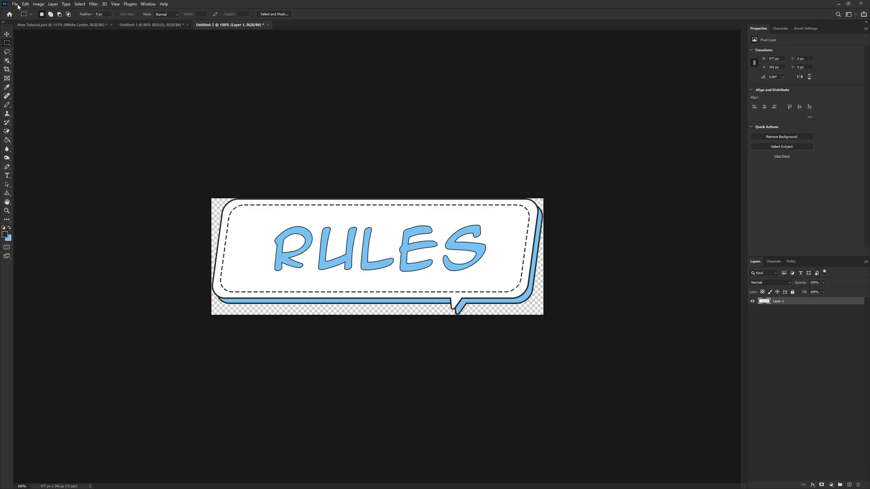
click(15, 4)
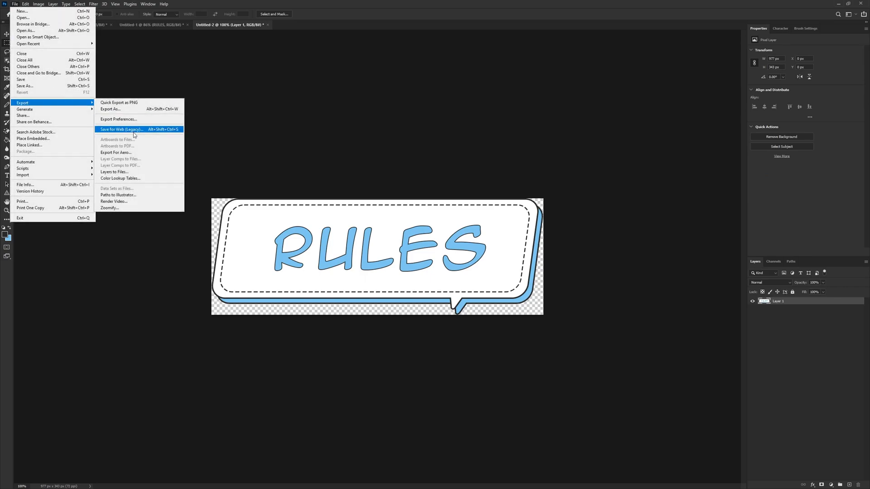